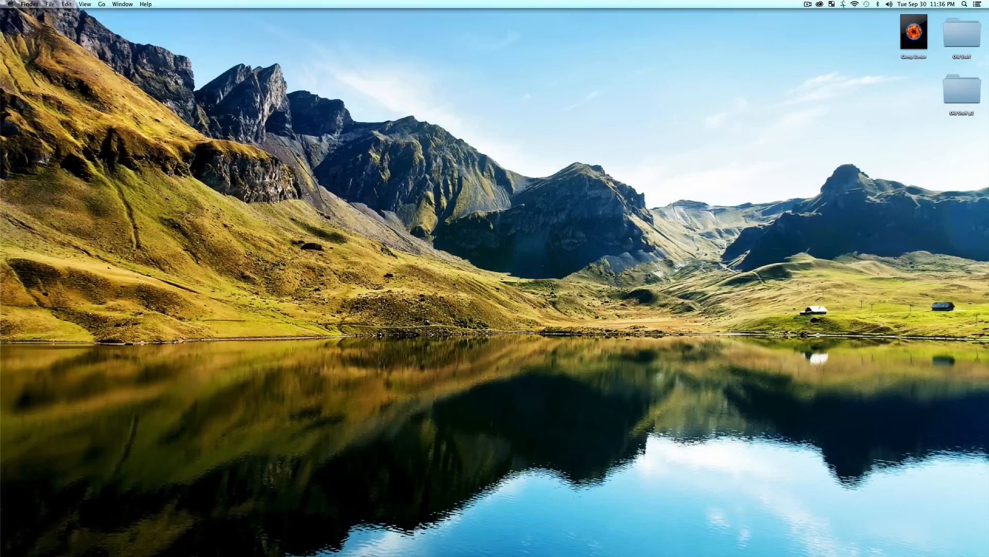
mouse_move(776, 355)
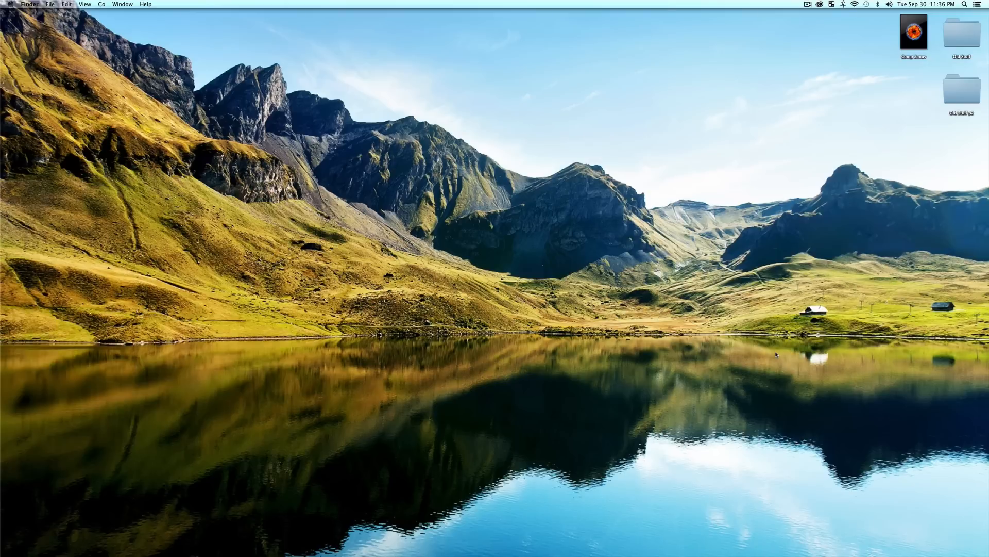
mouse_move(776, 354)
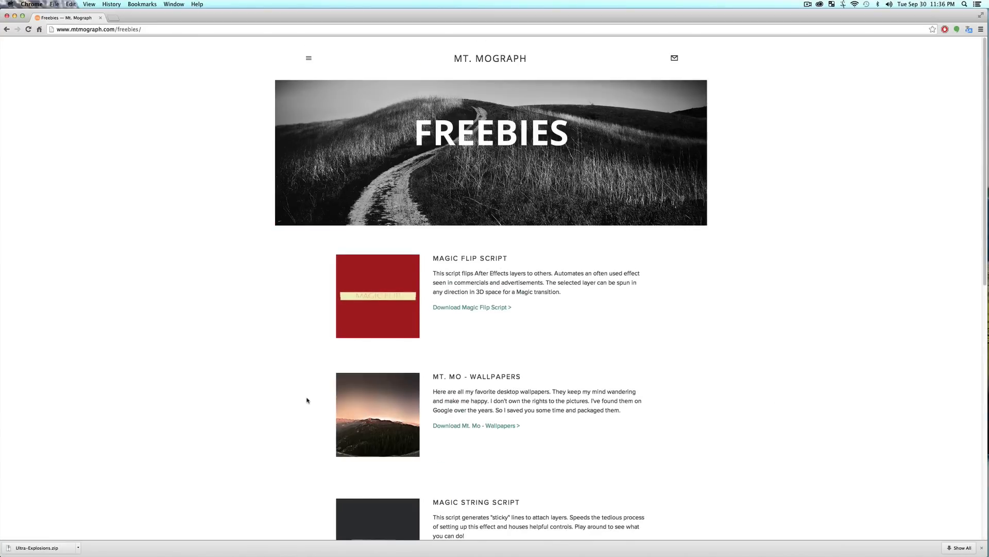
Scroll the Mt. Mograph Freebies page and download the Ultra Explosions Script.
scroll("down", 3)
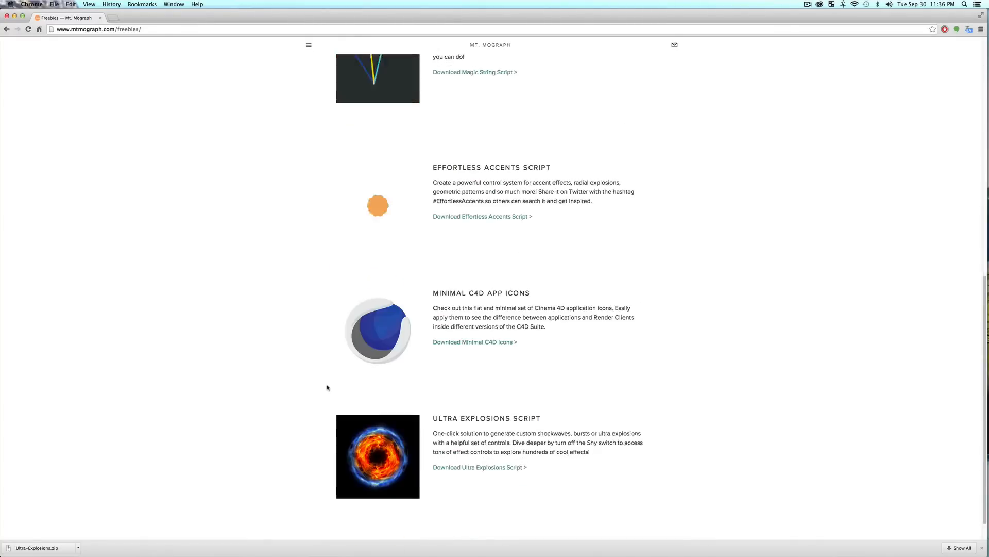
scroll("down", 3)
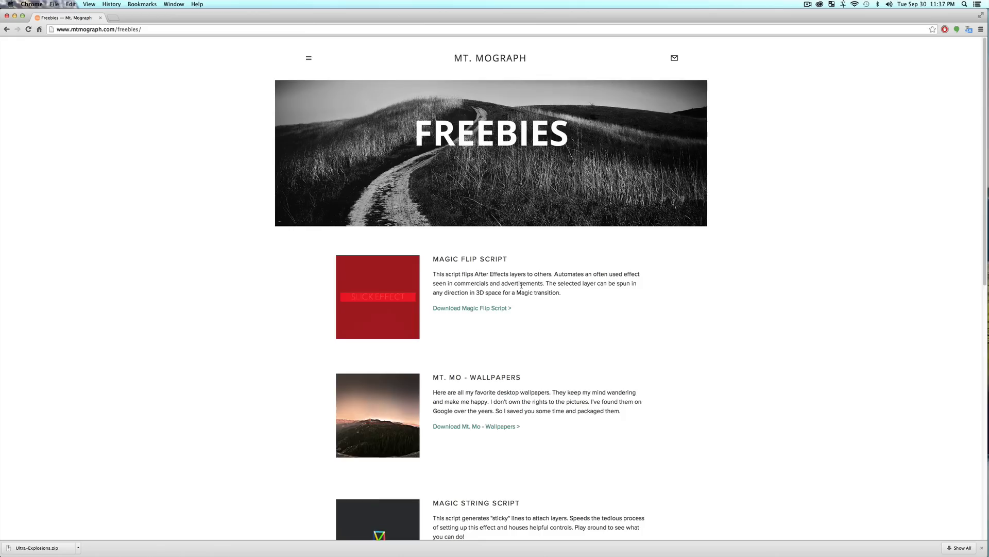
scroll("down", 3)
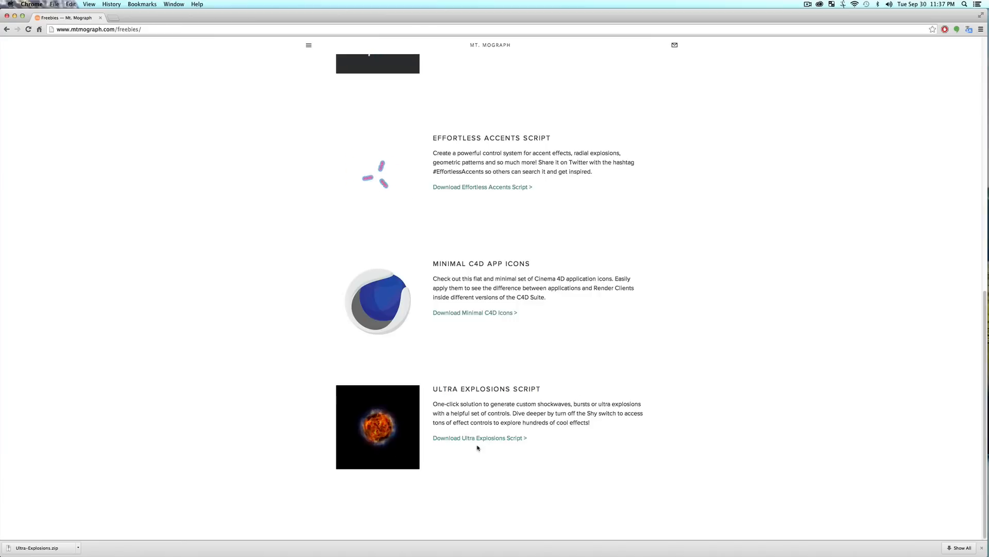
left_click(478, 437)
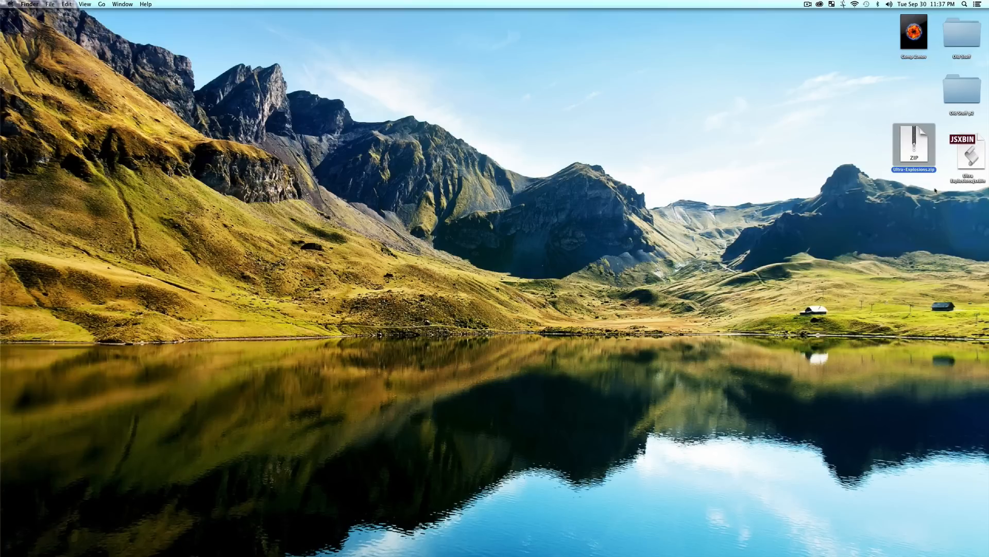
mouse_move(617, 264)
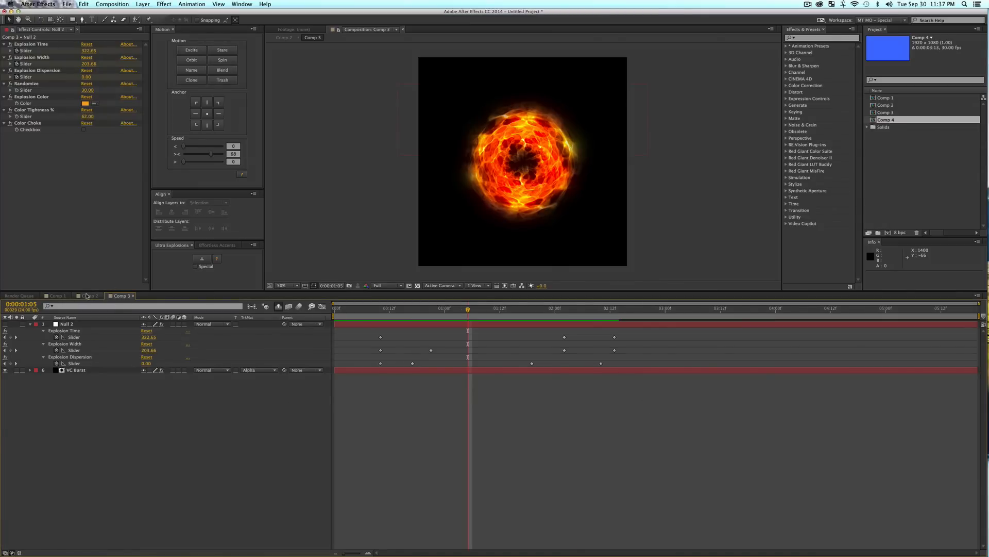
Preview the blue-and-orange explosion in Comp 2, then create the empty 1920×1080 Comp 5.
left_click(88, 296)
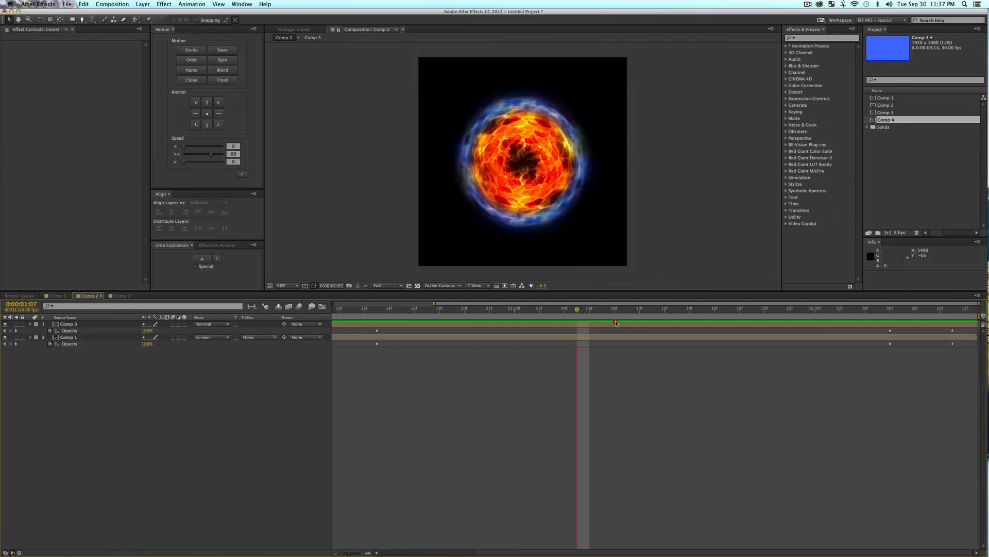
left_click(690, 308)
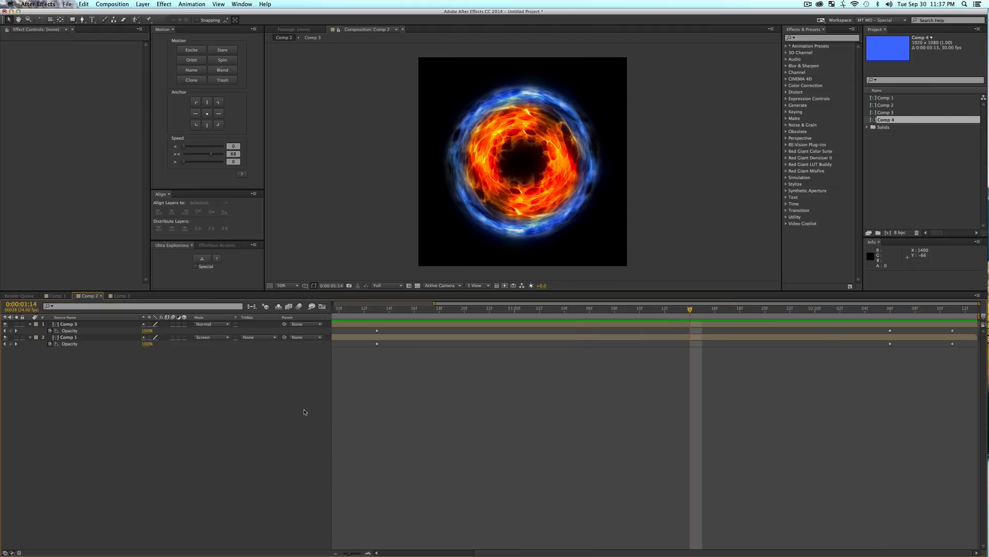
key("cmd")
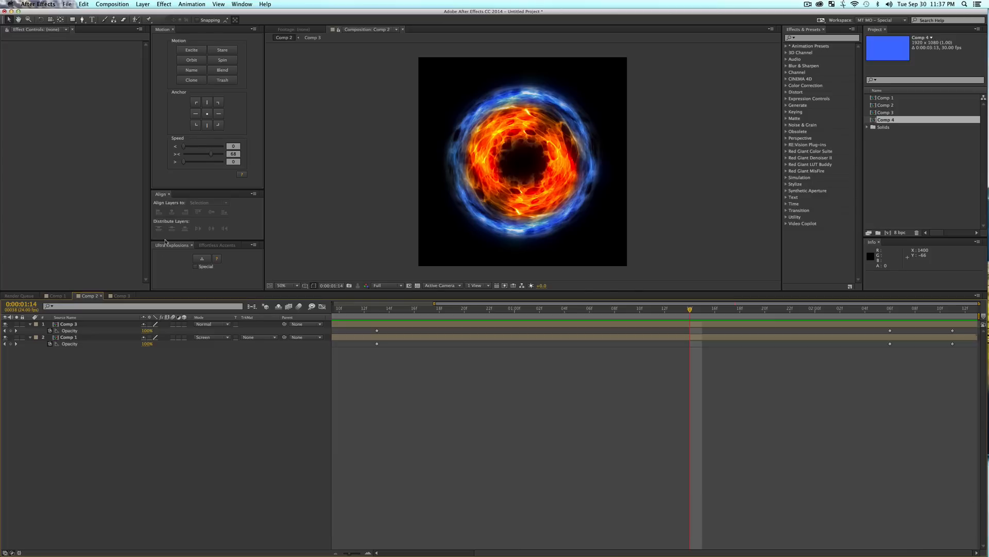
mouse_move(181, 233)
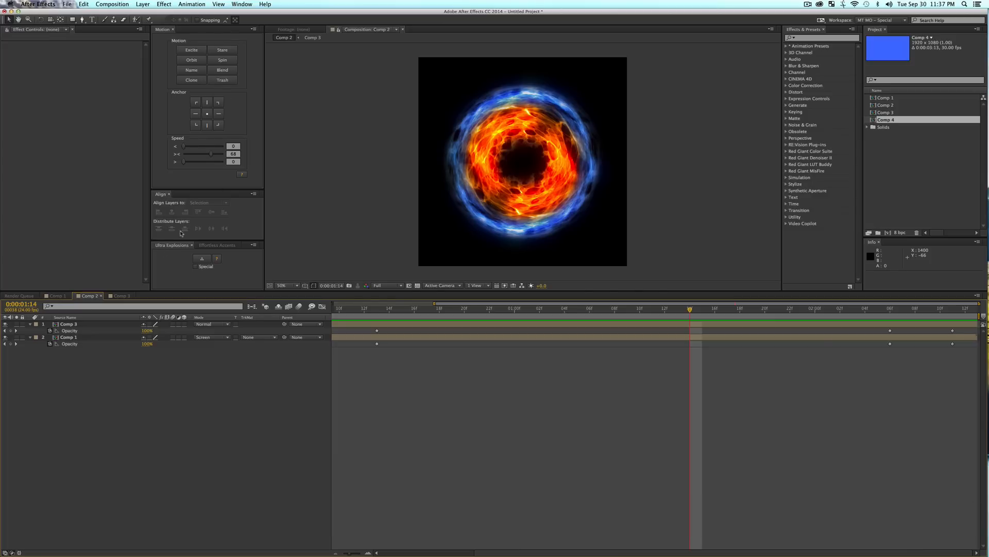
key("cmd")
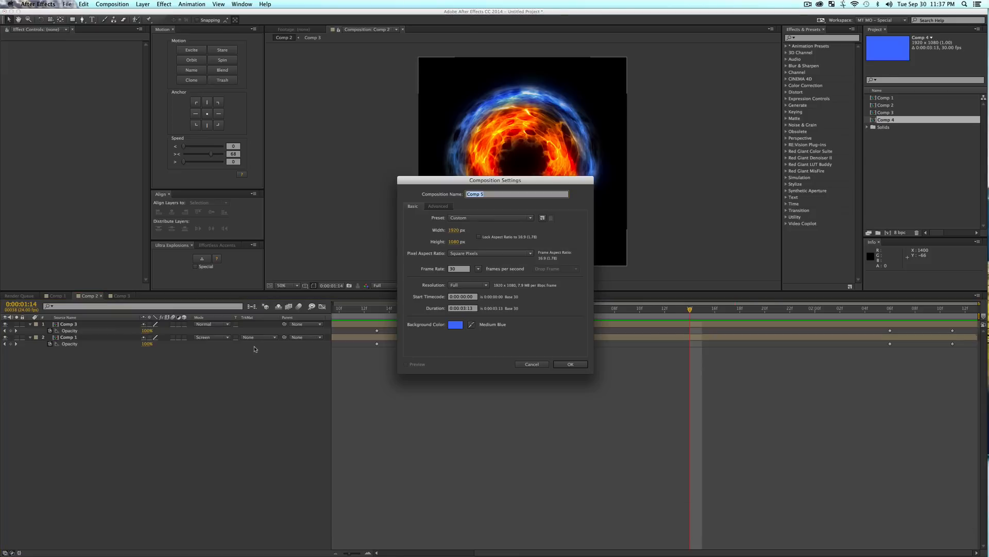
left_click(569, 363)
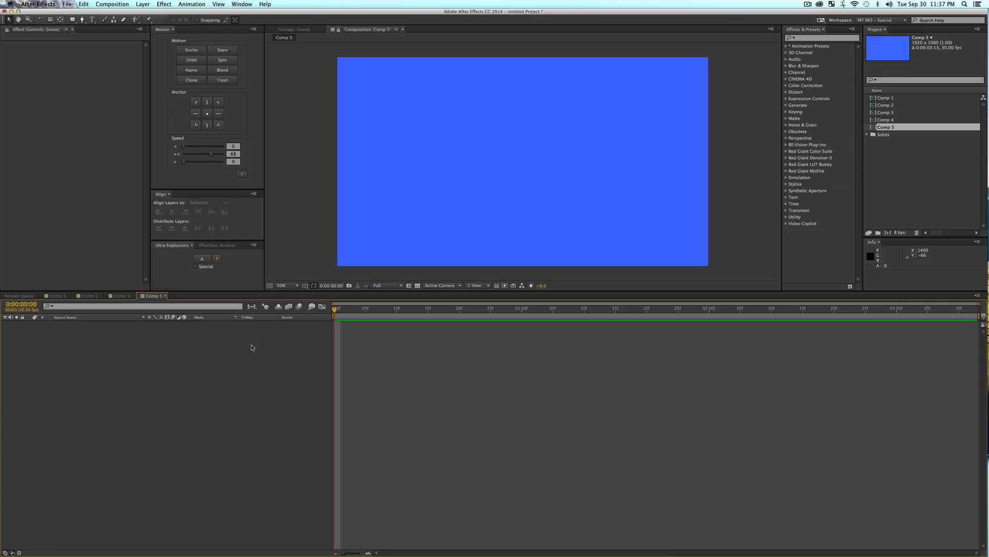
mouse_move(190, 368)
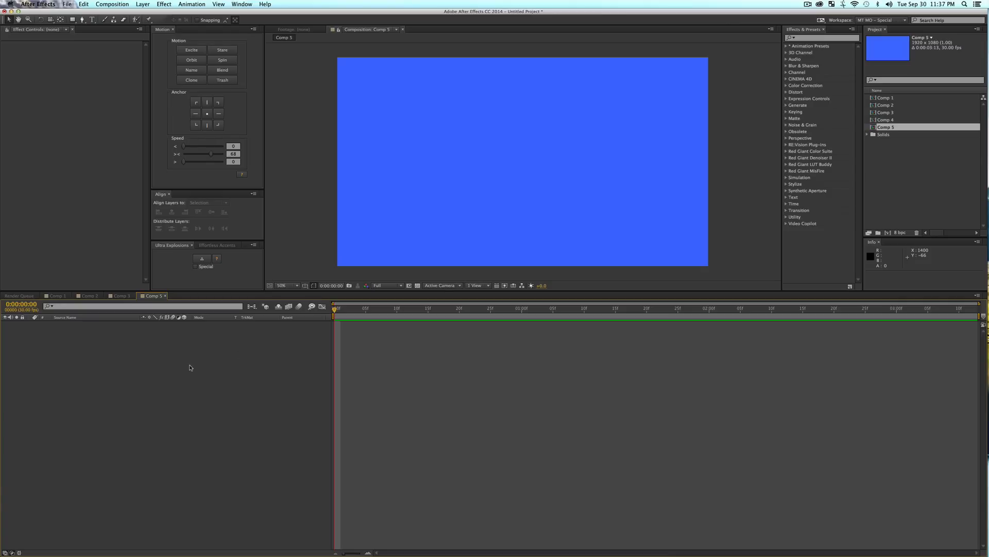
mouse_move(216, 259)
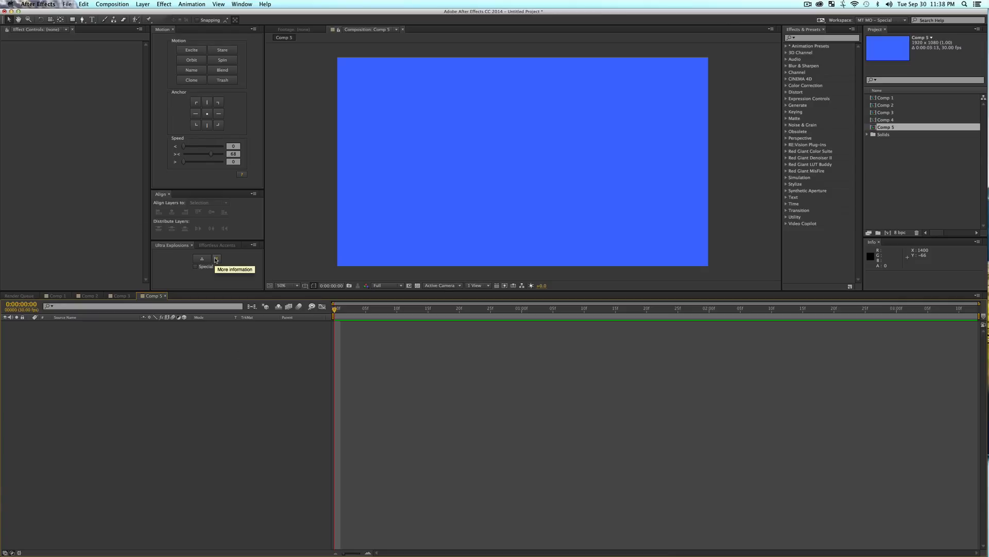
left_click(216, 258)
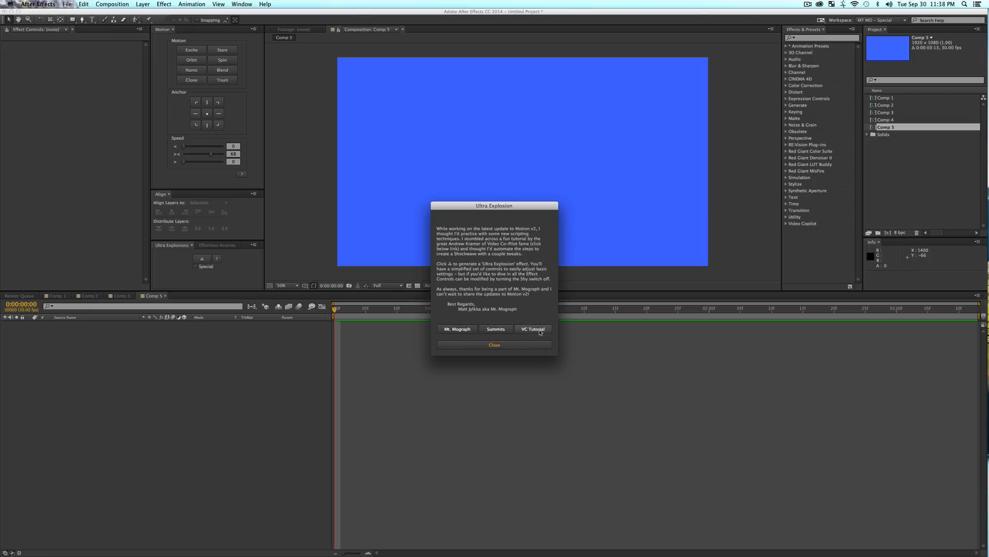
left_click(532, 328)
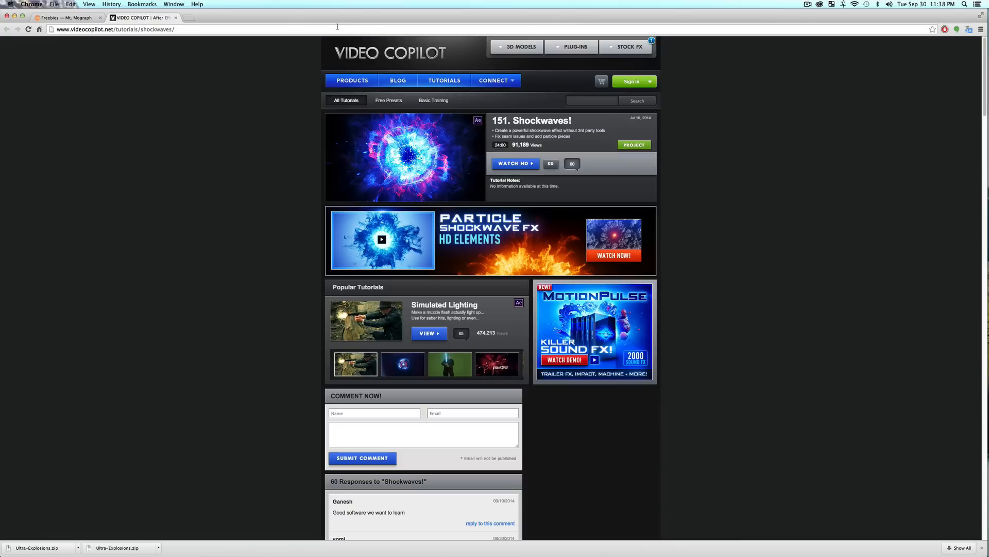
mouse_move(354, 17)
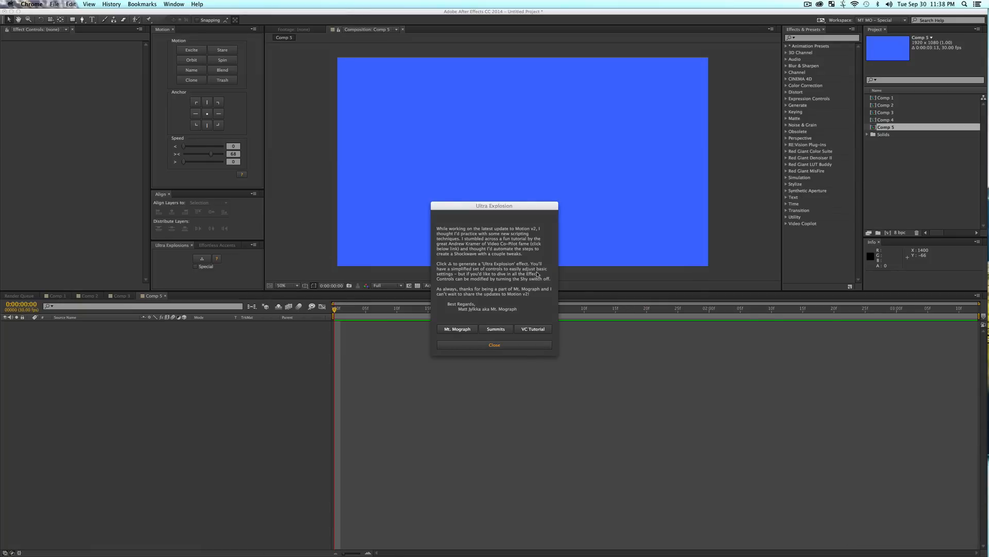
left_click(494, 345)
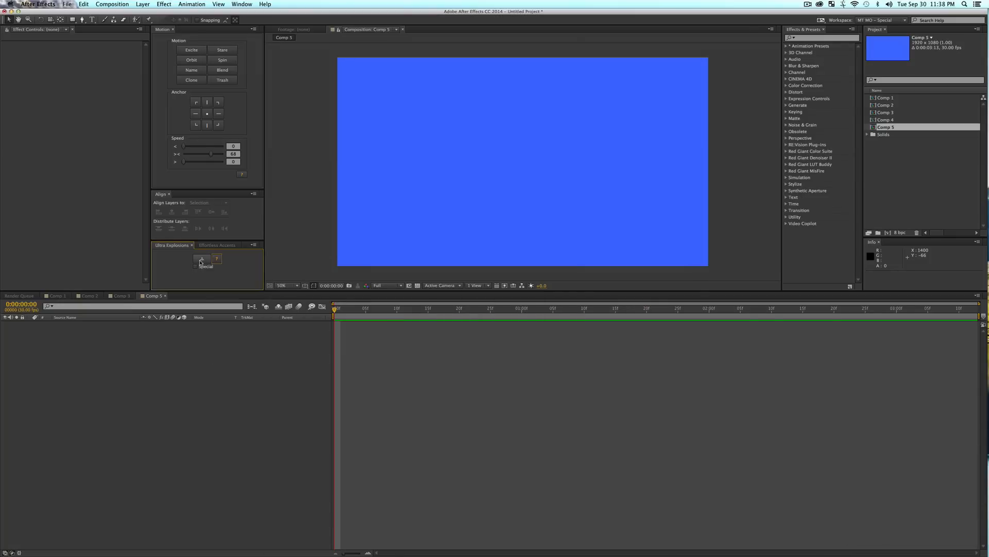
mouse_move(202, 259)
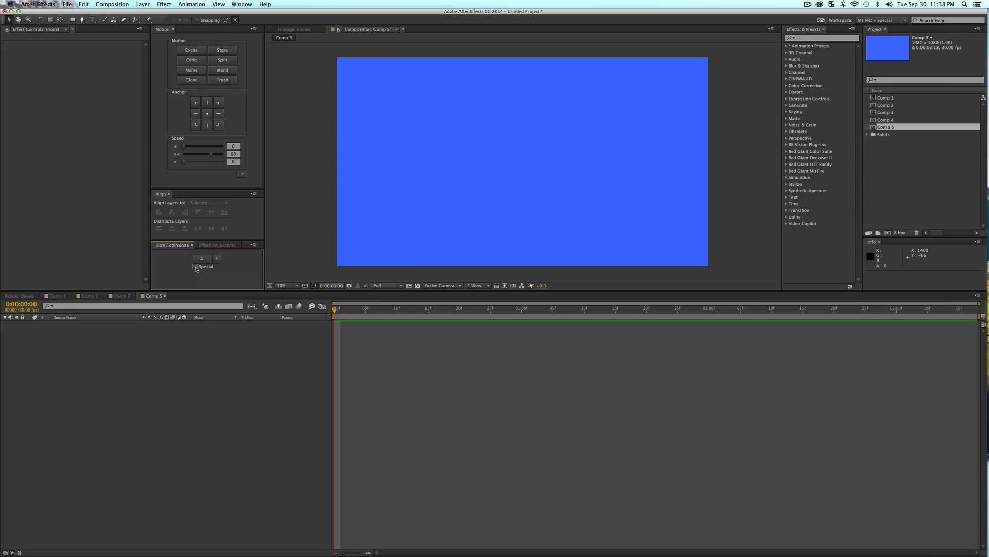
mouse_move(200, 259)
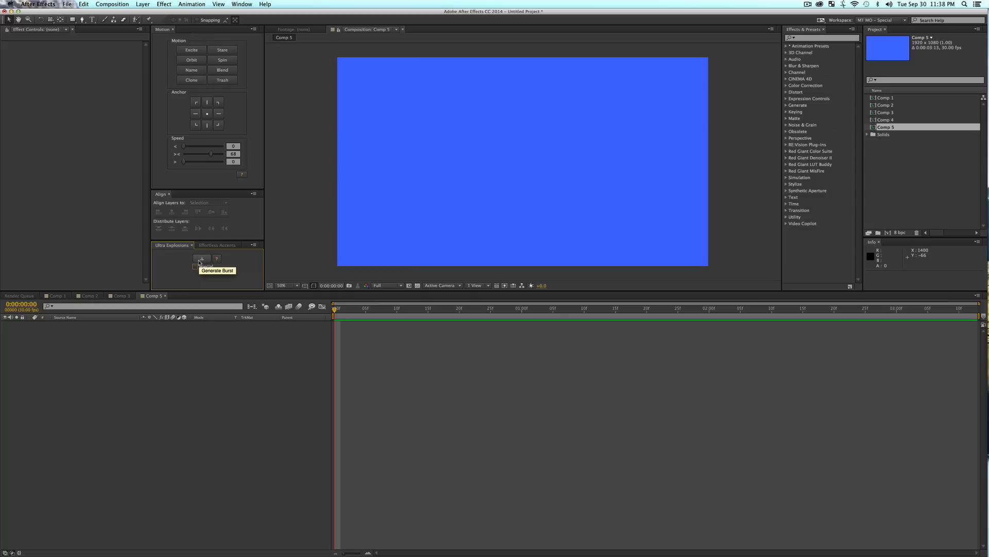
Generate a blue shockwave burst in Comp 5 using Generate Burst in Ultra Explosions.
left_click(201, 258)
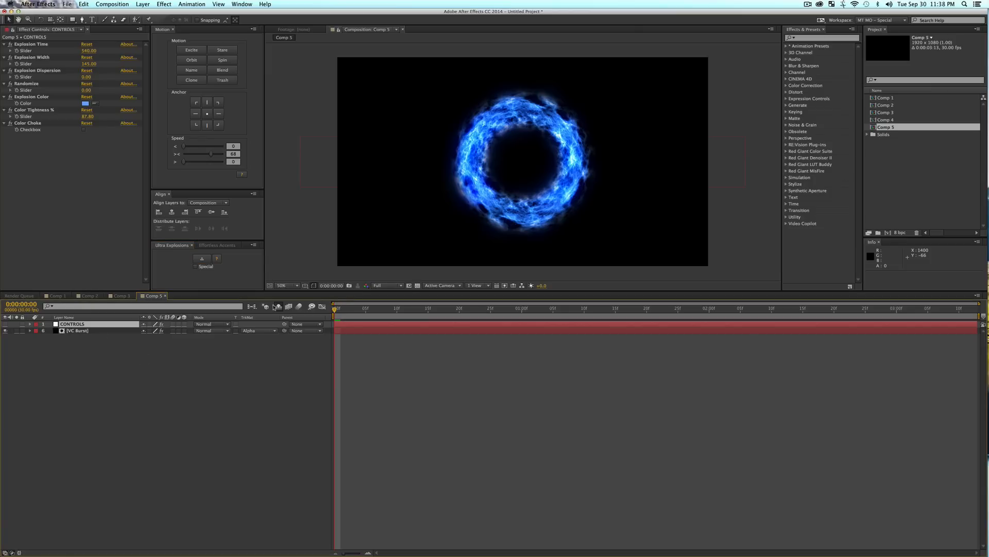
mouse_move(278, 309)
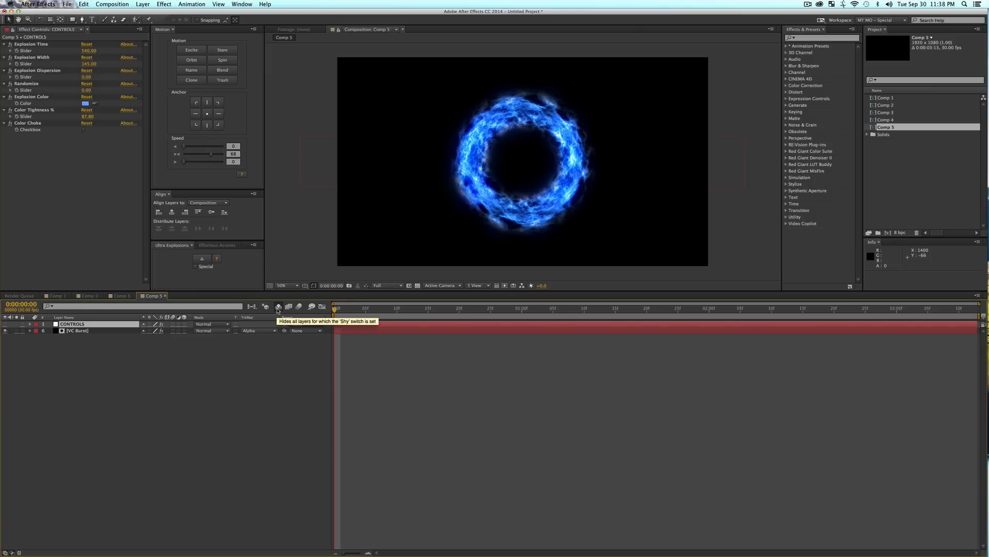
Toggle Shy off and on to inspect the helper layers, then RAM-preview the blue ring.
left_click(278, 307)
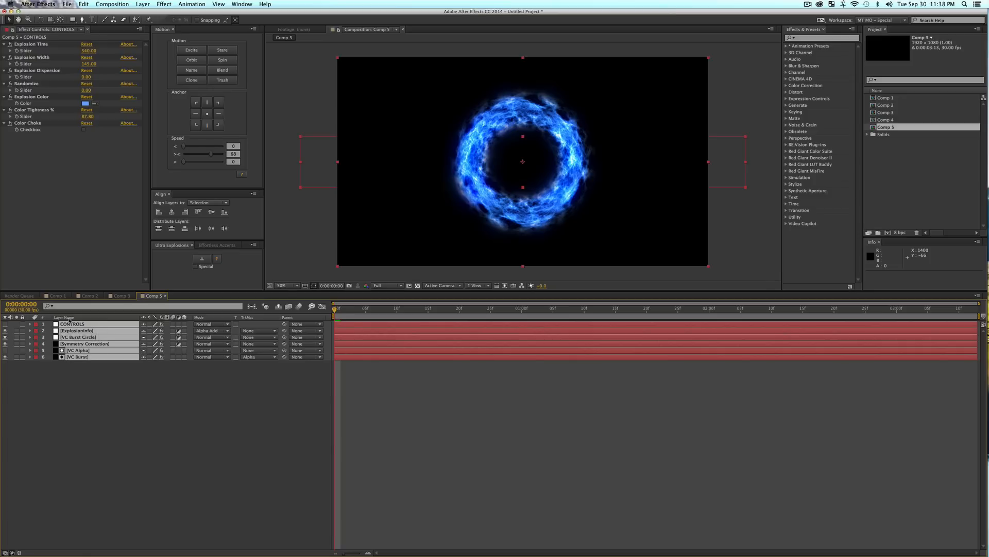
mouse_move(276, 306)
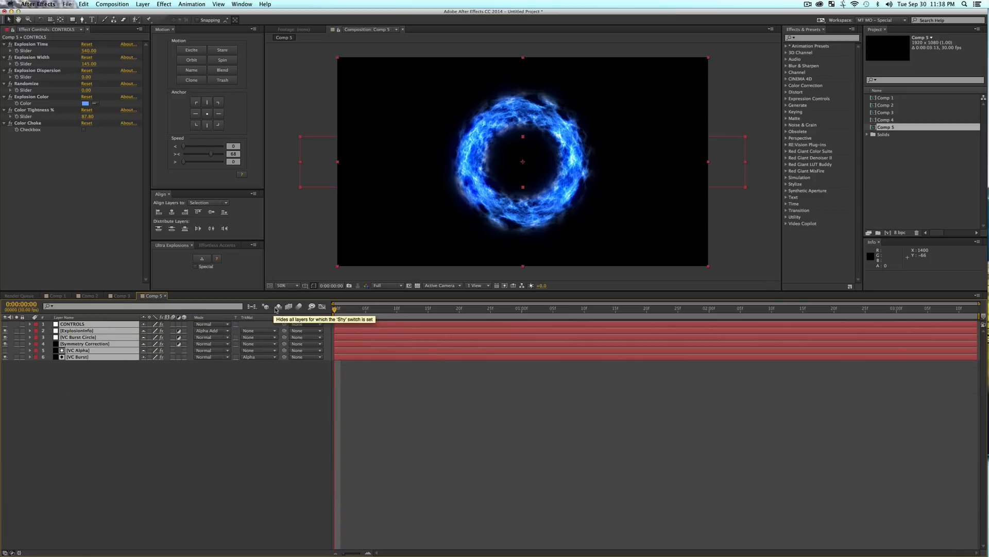
left_click(275, 306)
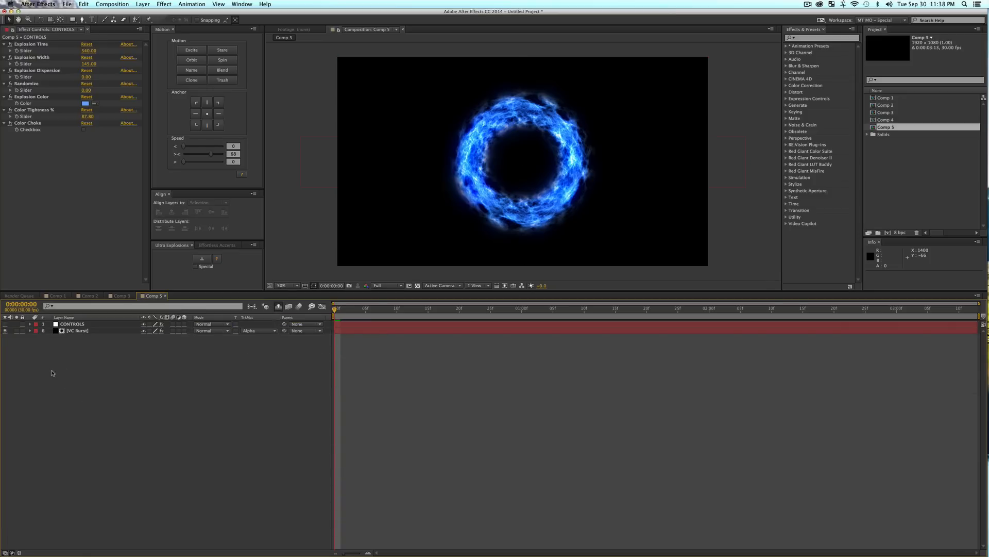
mouse_move(506, 196)
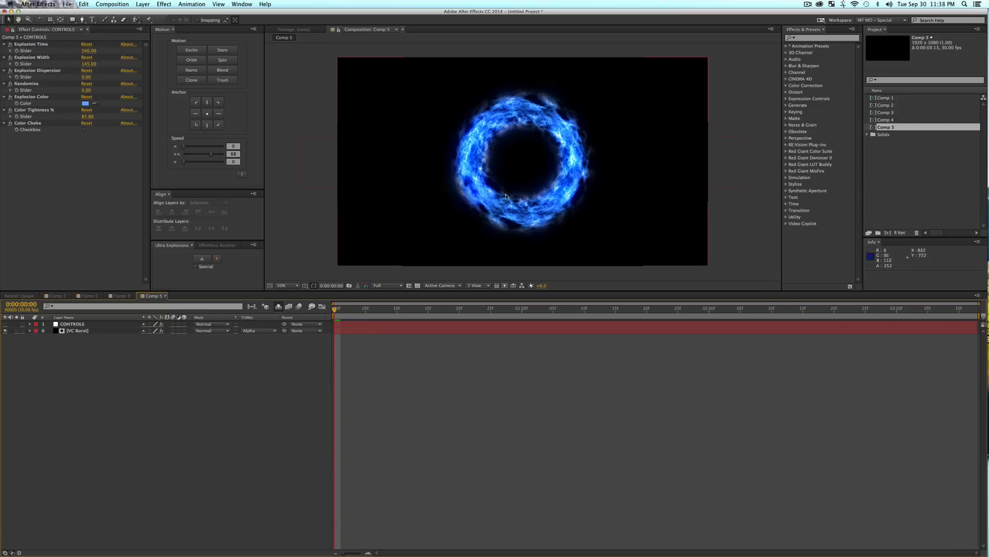
left_click(523, 309)
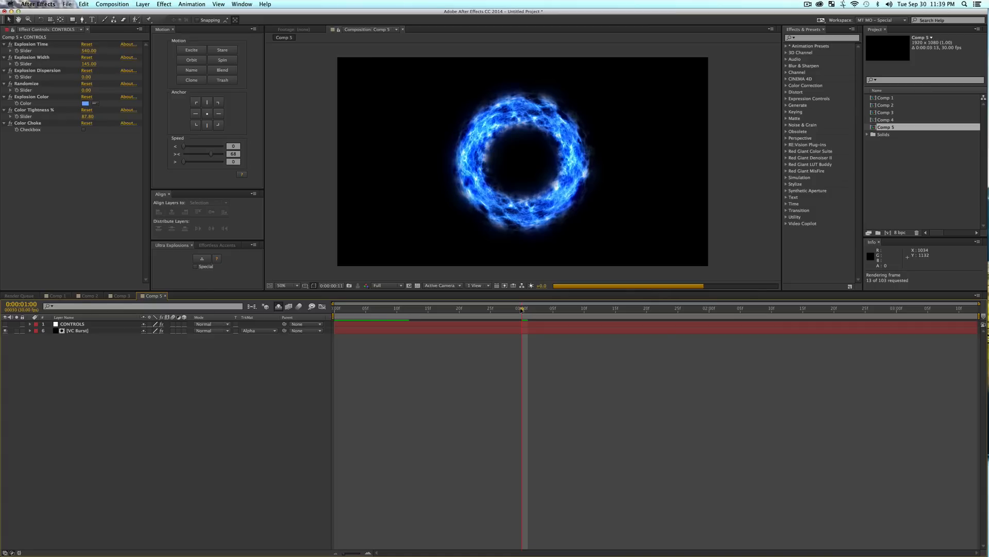
key("space")
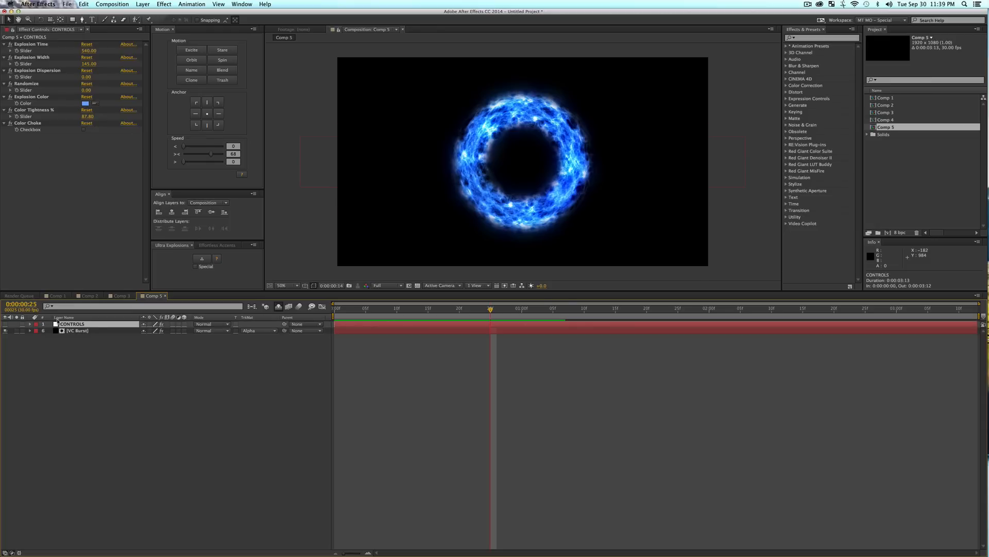
mouse_move(73, 330)
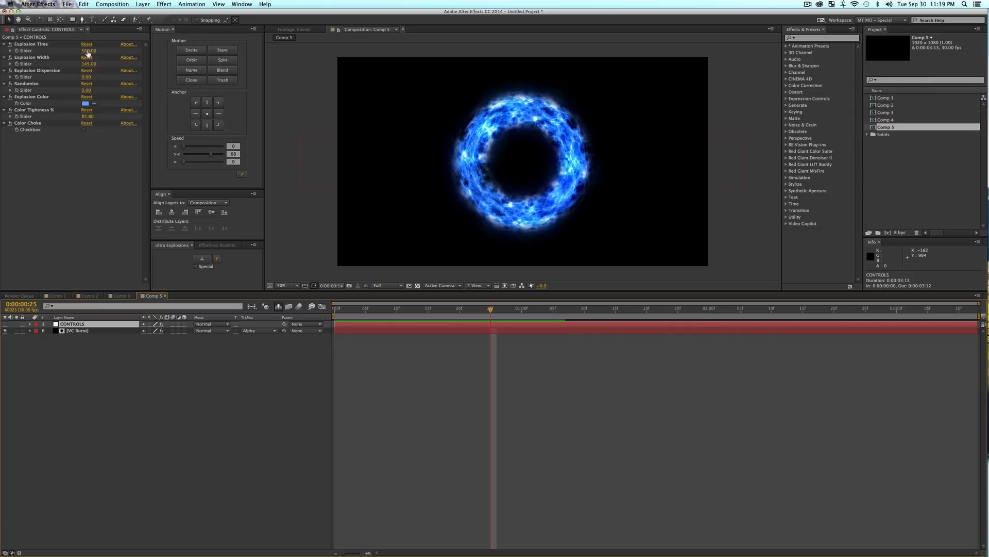
Begin adjusting the CONTROLS layer's Explosion Time, keeping preview resolution at Full.
left_click(384, 285)
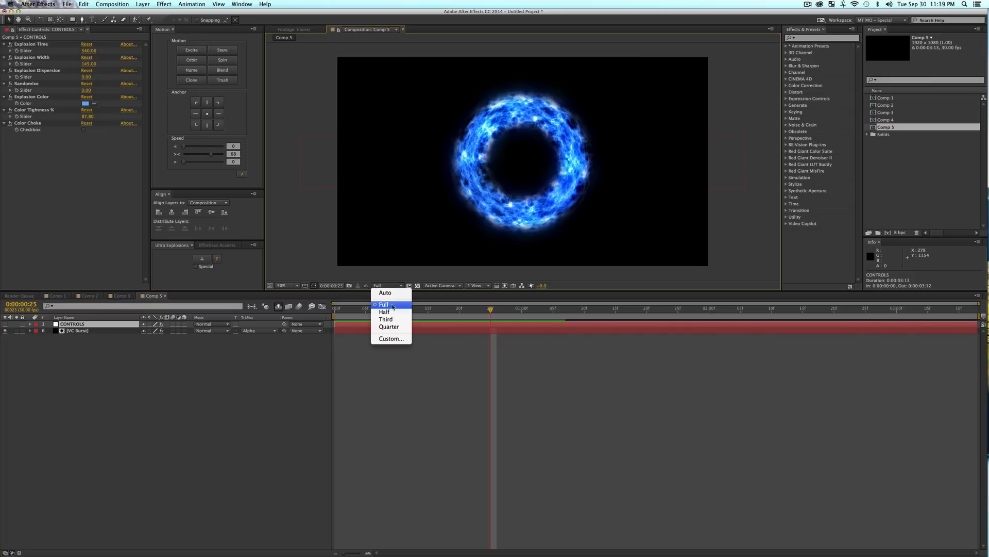
left_click(383, 304)
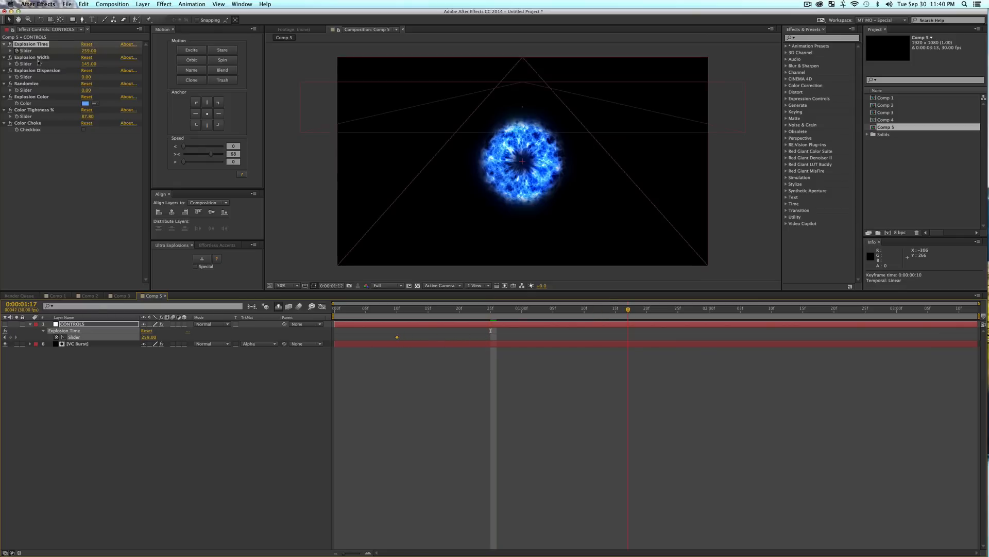
Enable the Explosion Width stopwatch to start keyframing the ring's width.
left_click(629, 308)
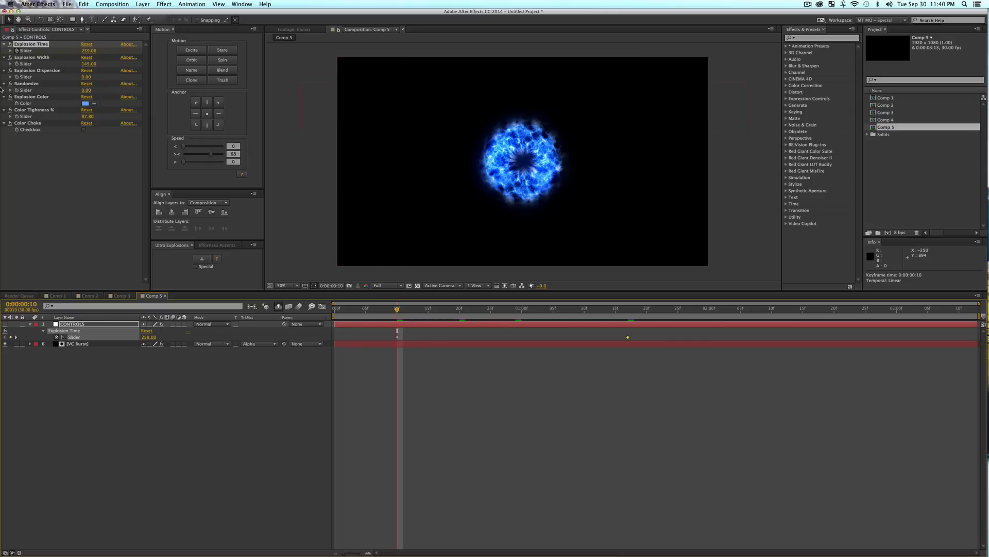
mouse_move(424, 312)
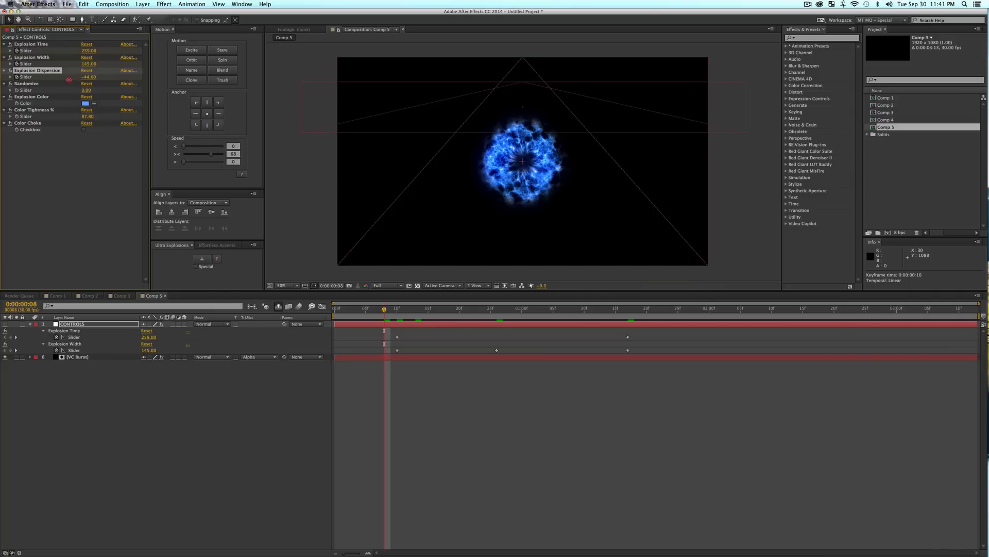
Scrub the Randomize value to 55, leaving Explosion Dispersion at 0.
left_click_drag(88, 76, 70, 76)
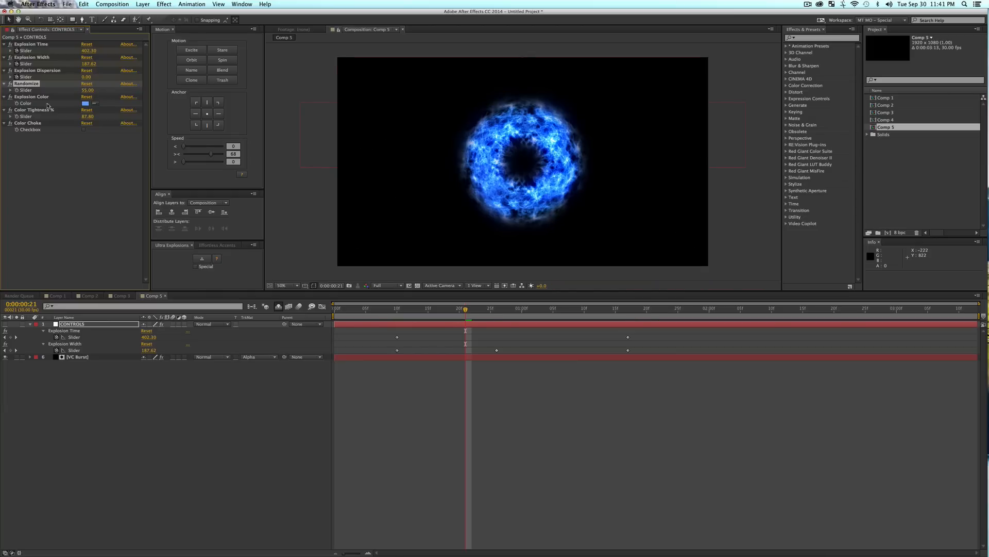
Set Explosion Color to magenta and Color Tightness to 100, cancelling a second colour pick.
left_click(87, 103)
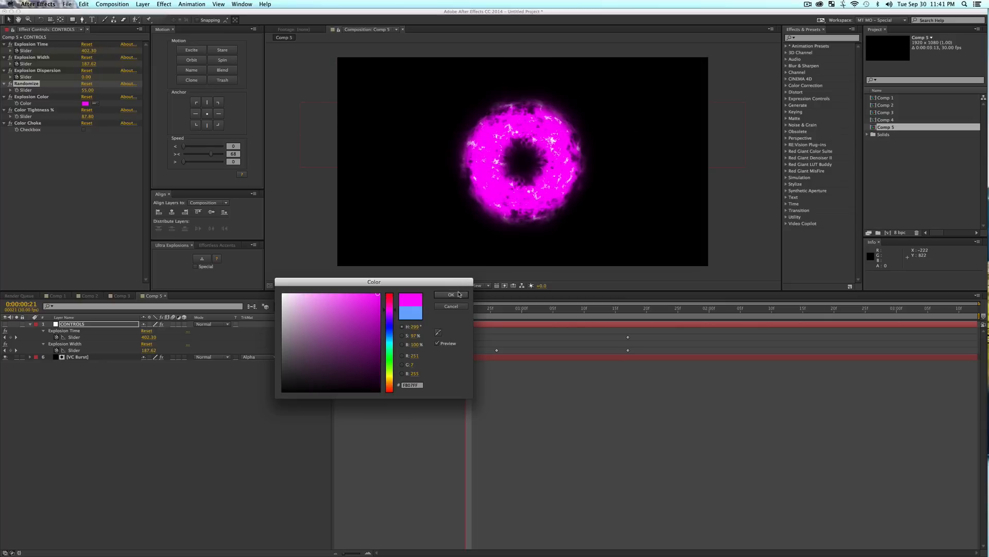
left_click(451, 295)
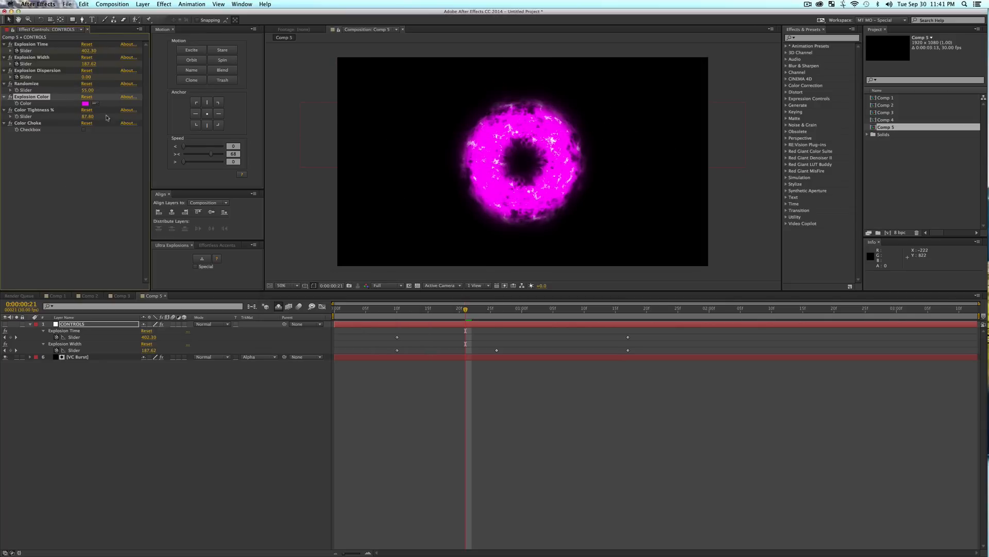
left_click_drag(87, 116, 96, 116)
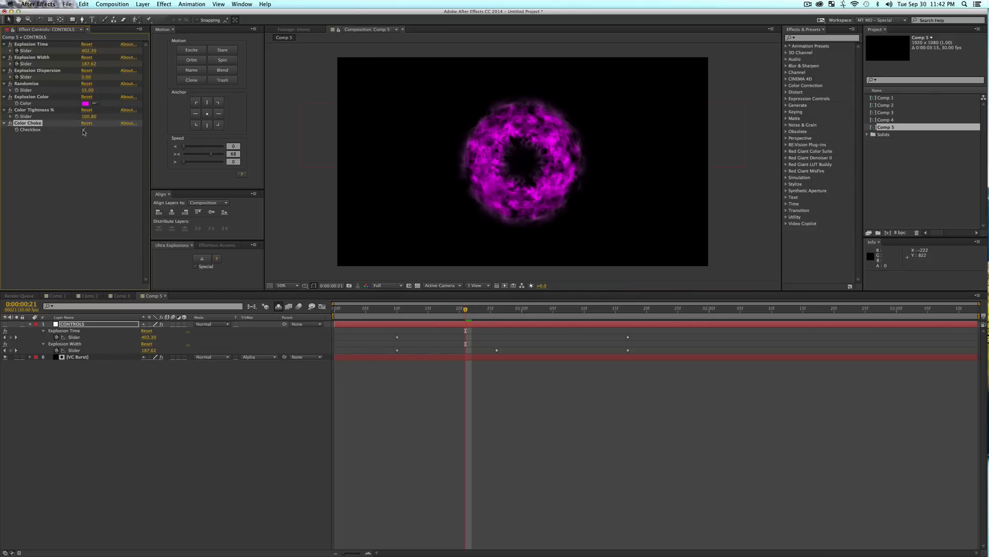
left_click(86, 103)
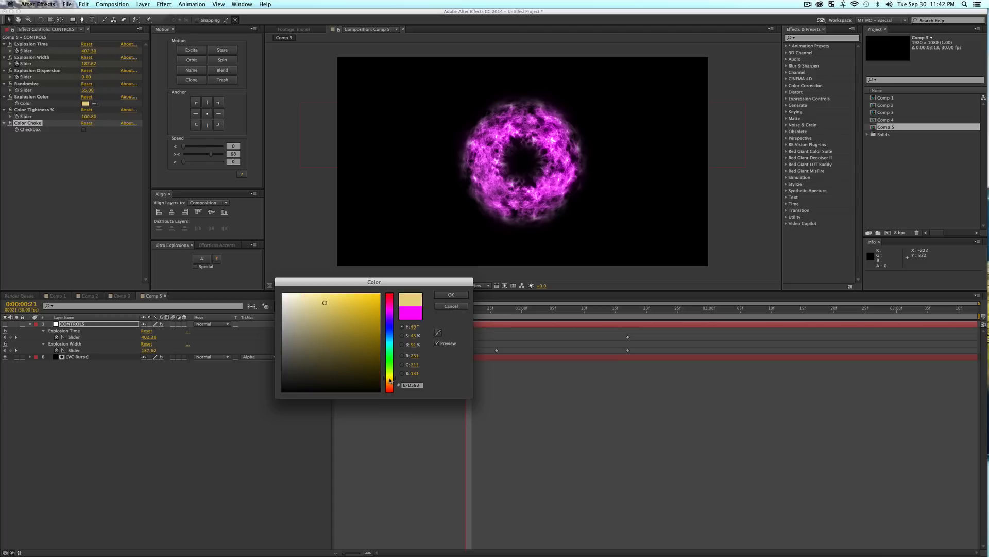
left_click(451, 294)
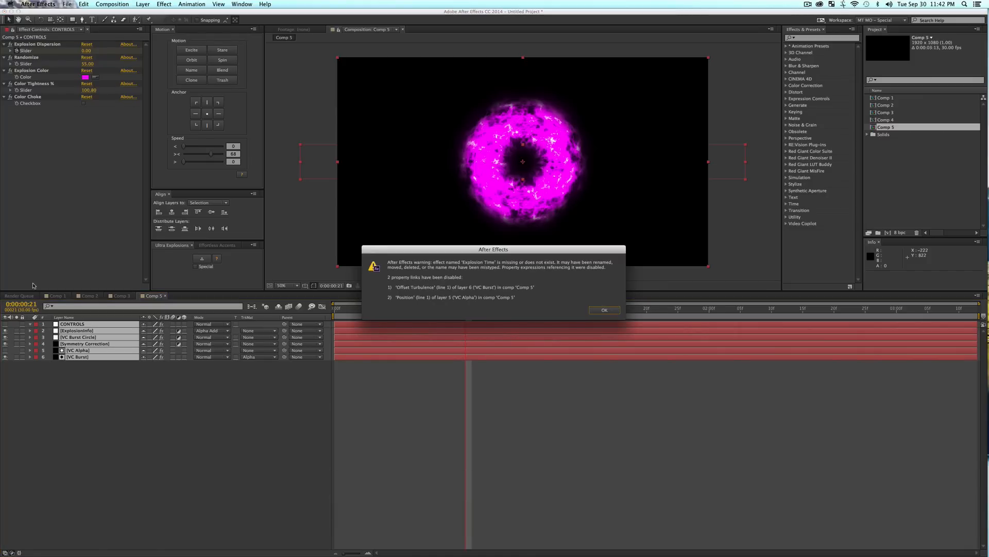
Dismiss the missing-effect warning, enable Special, and generate a new fiery orange burst.
left_click(604, 310)
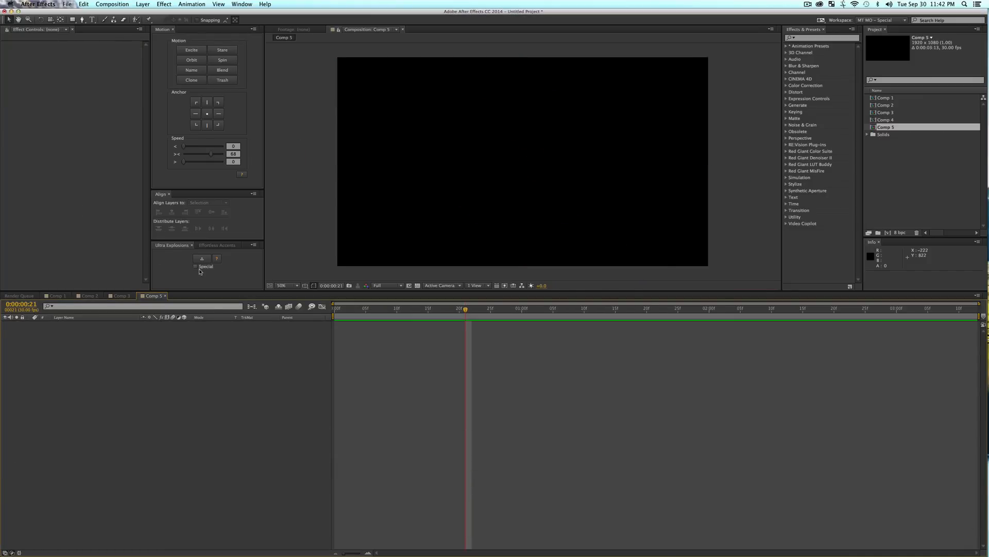
left_click(196, 266)
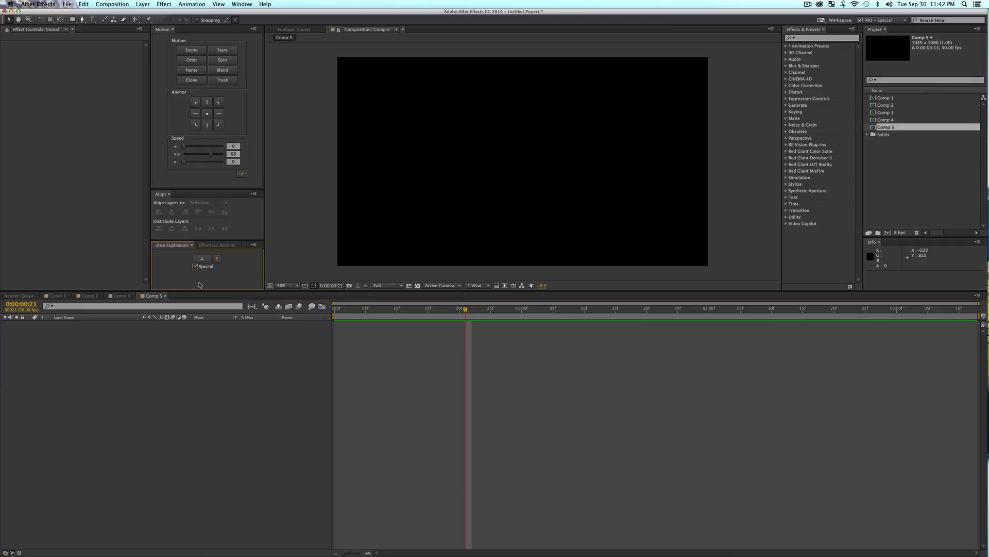
mouse_move(196, 266)
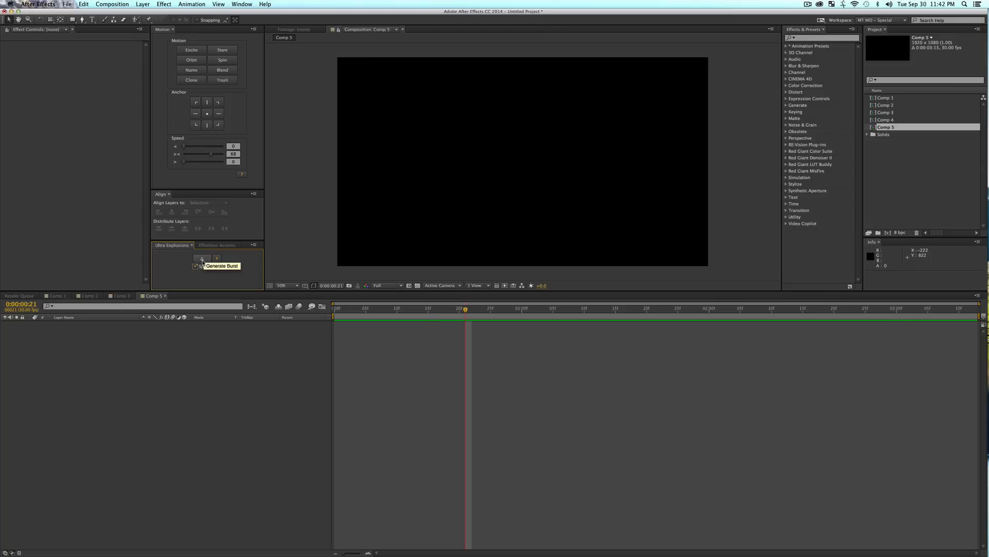
left_click(200, 258)
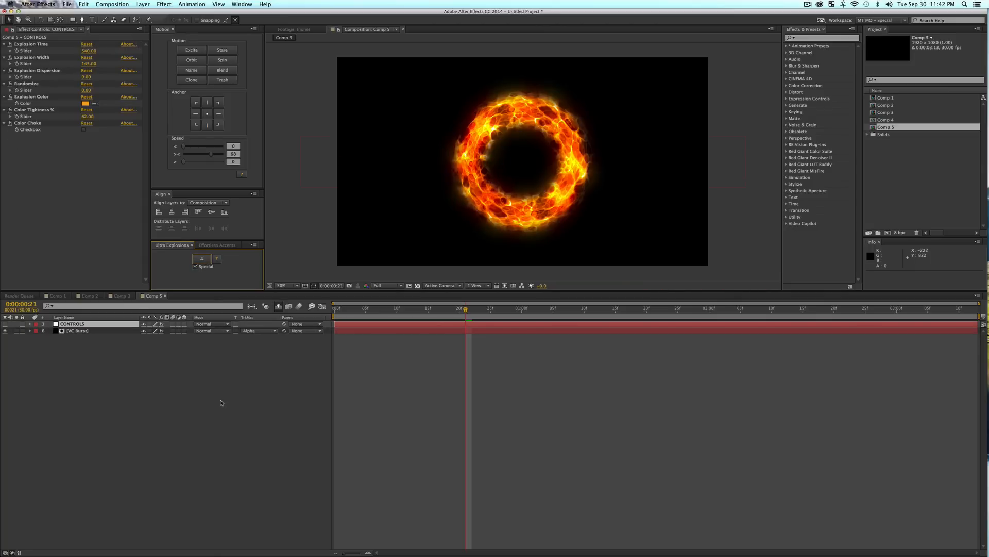
mouse_move(374, 310)
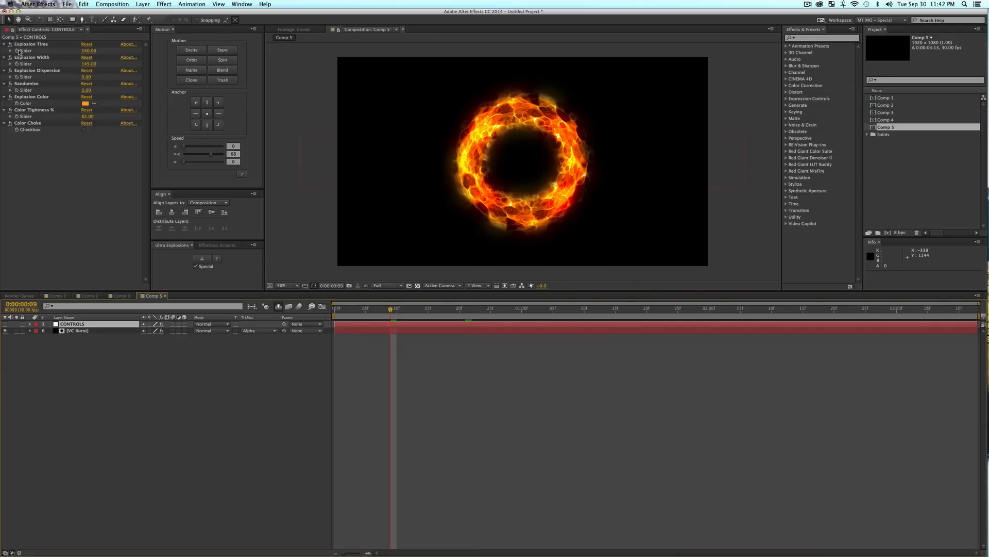
Adjust the orange burst's Explosion Time, return to frame 25, and reveal the hidden helper layers.
left_click(576, 308)
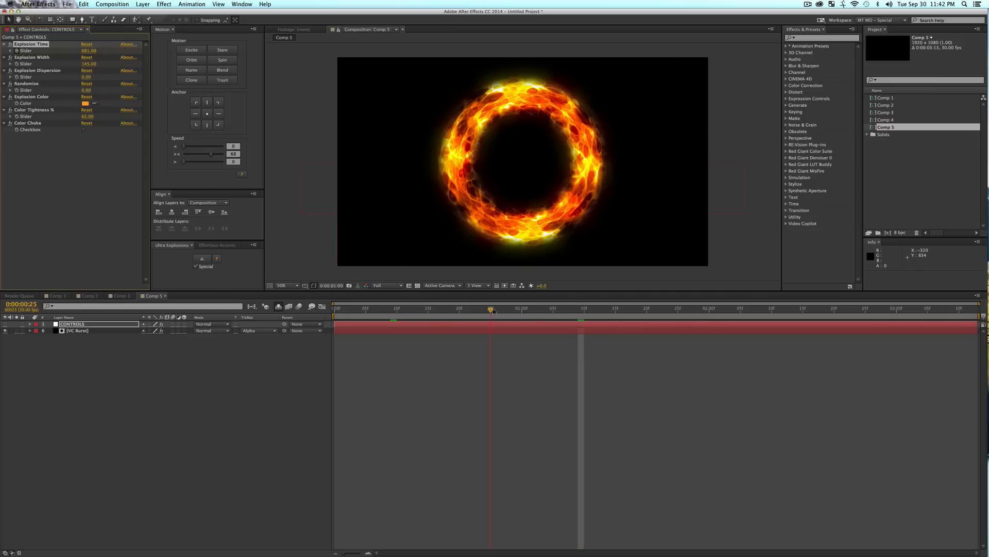
left_click(490, 310)
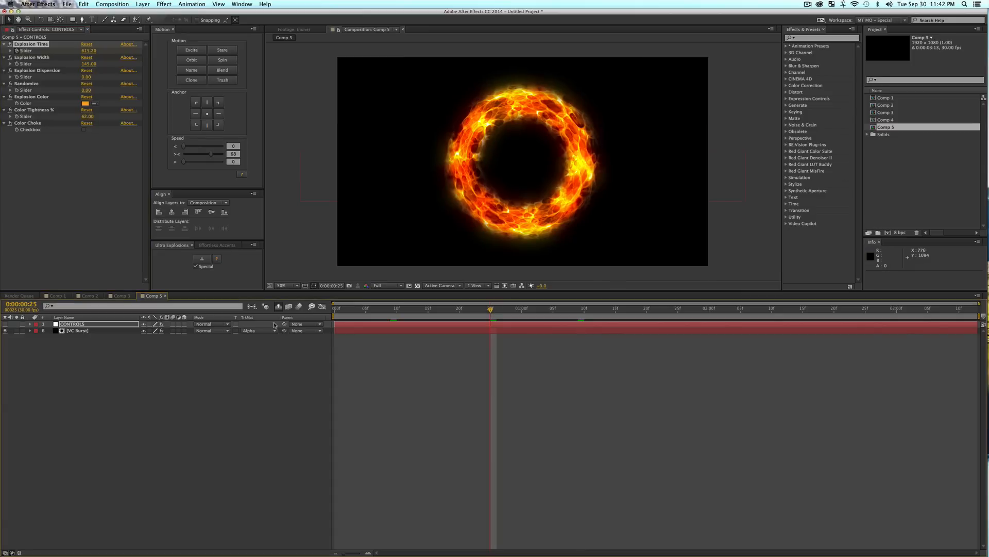
mouse_move(107, 309)
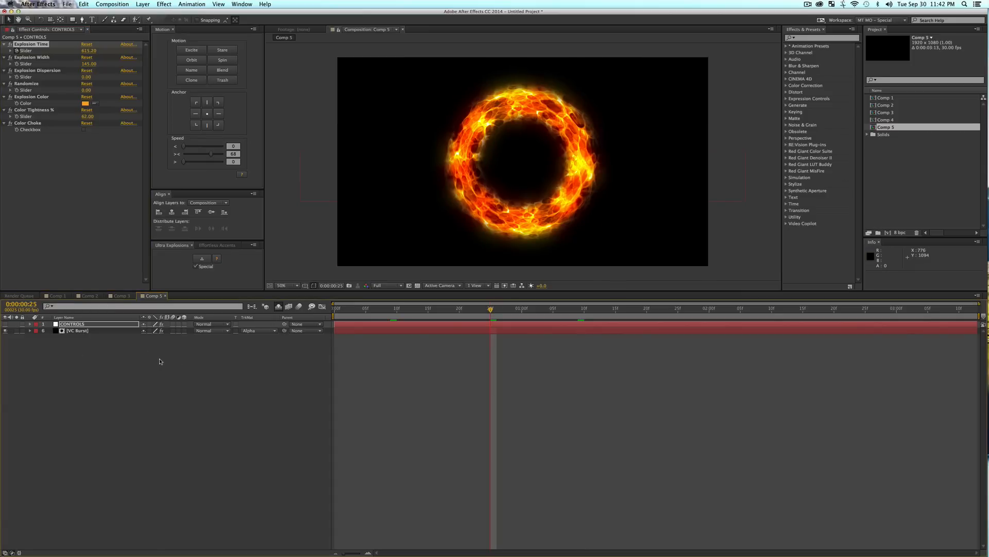
mouse_move(278, 307)
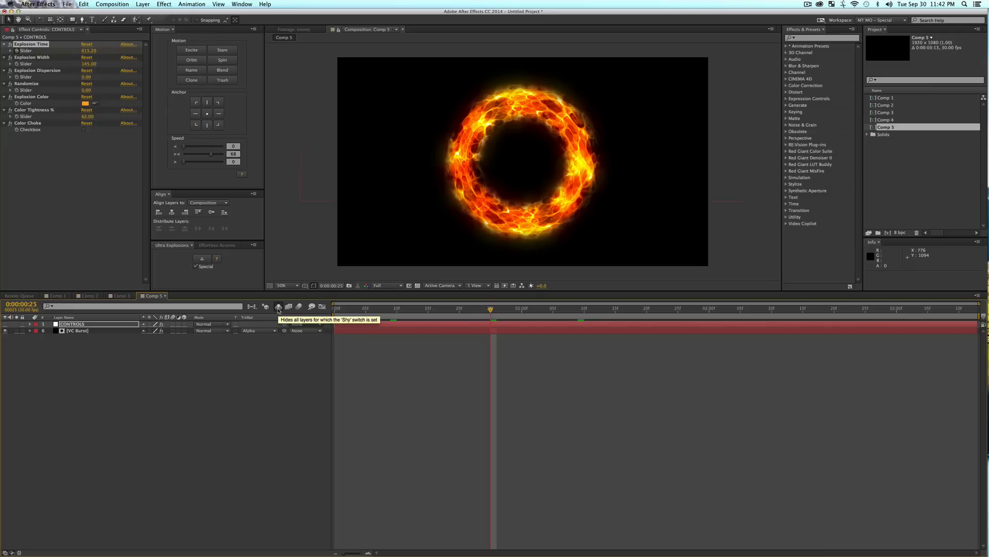
left_click(278, 306)
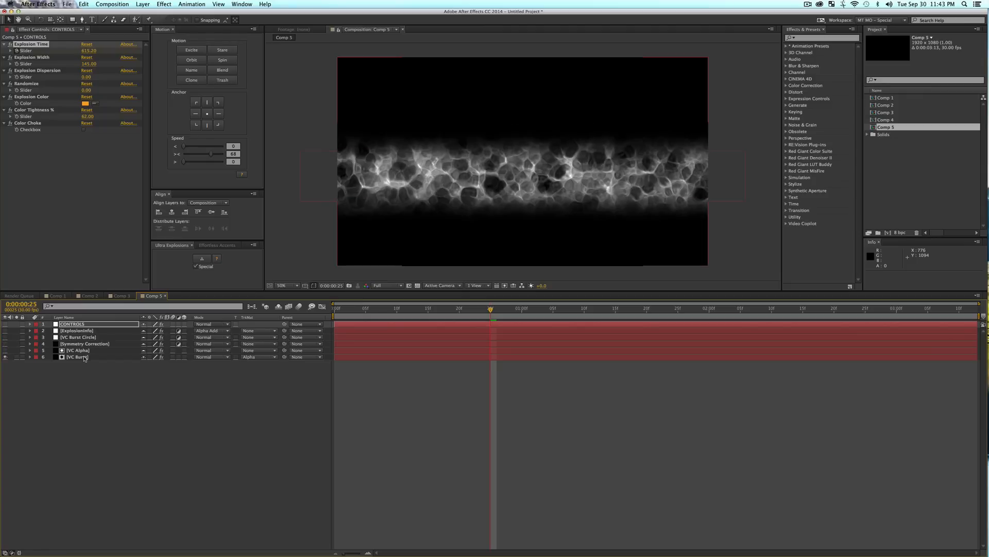
Show the shy layers, select VC Burst to view its Fractal Noise, and open the Noise Type list.
left_click(76, 356)
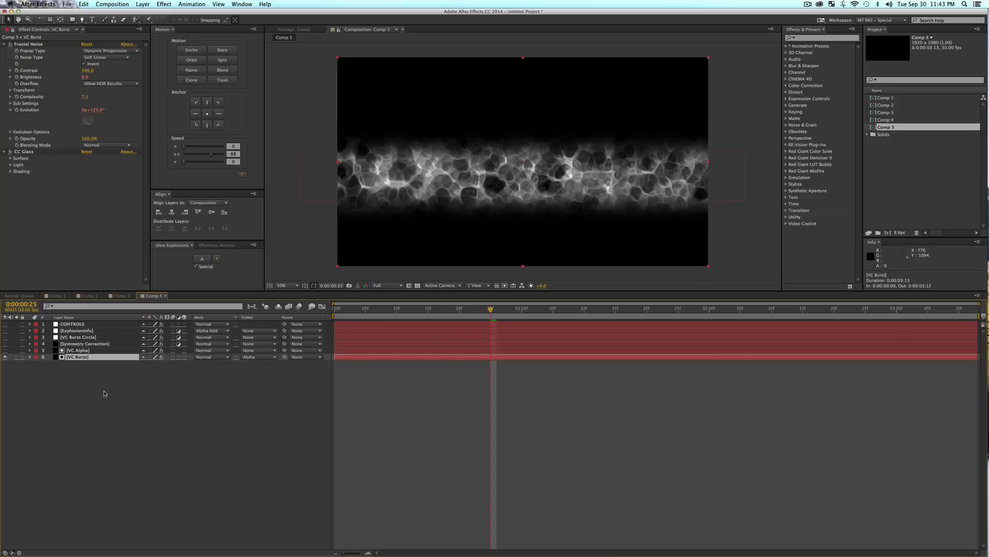
left_click(258, 357)
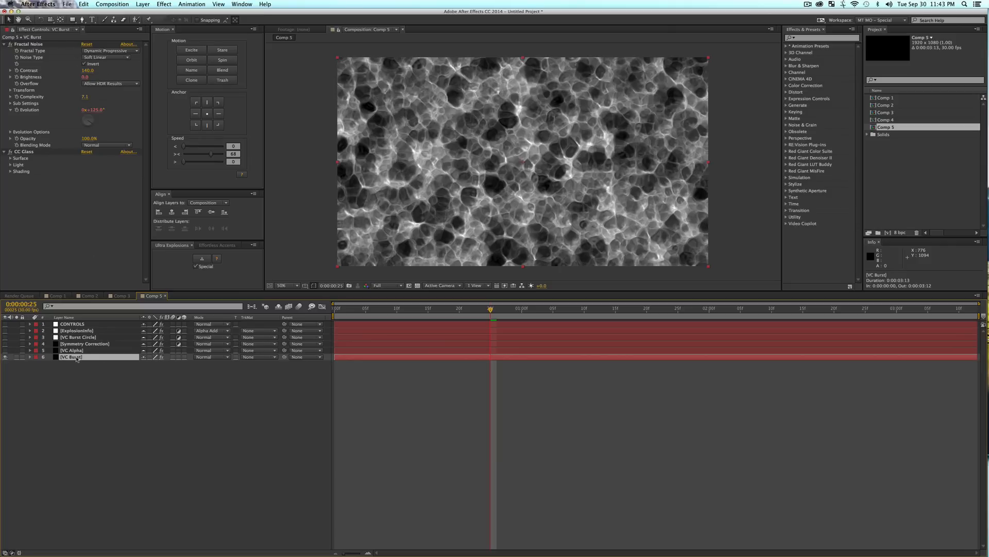
left_click(106, 56)
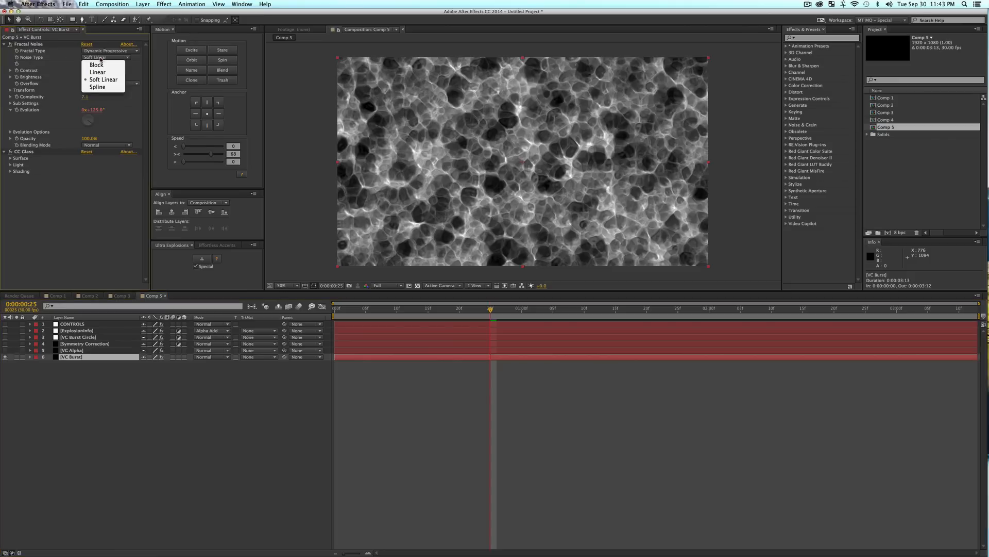
Set Noise Type to Block, give VC Burst Alpha Matte "[VC Alpha]", then switch to Comp 1.
left_click(96, 64)
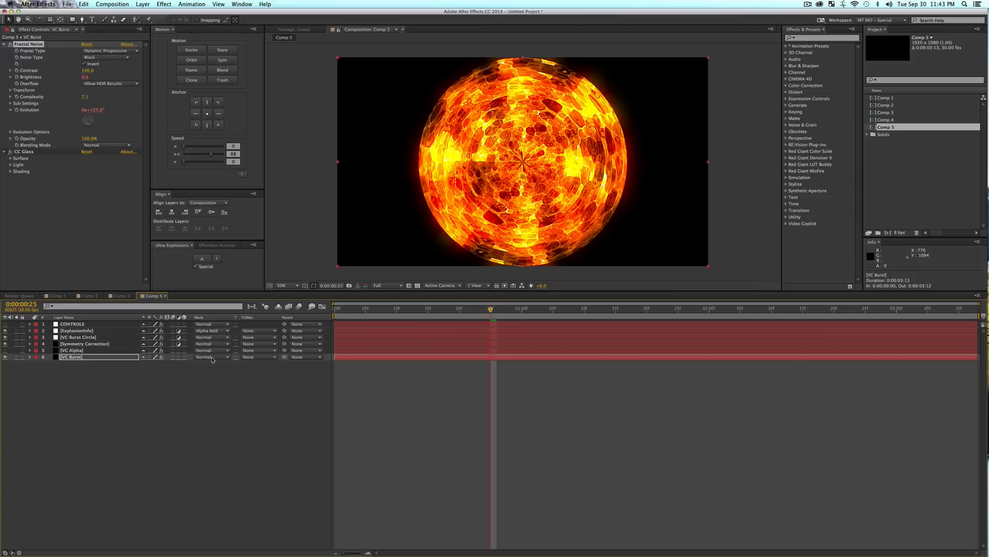
left_click(211, 357)
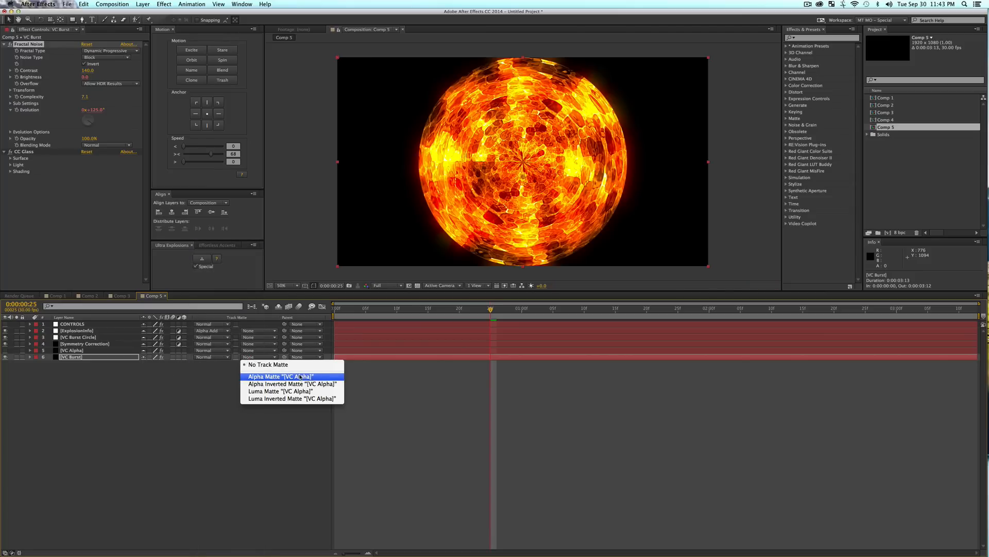
left_click(280, 376)
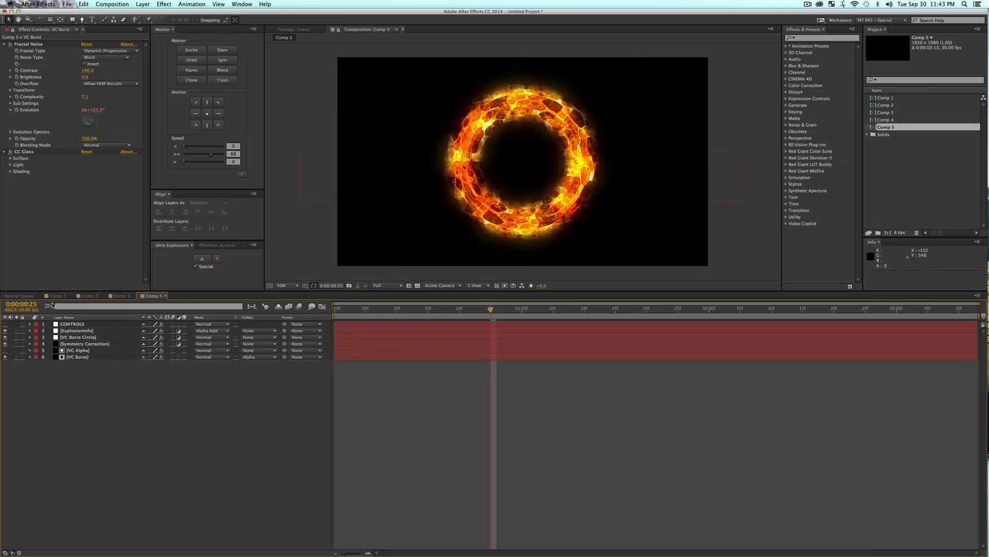
left_click(312, 37)
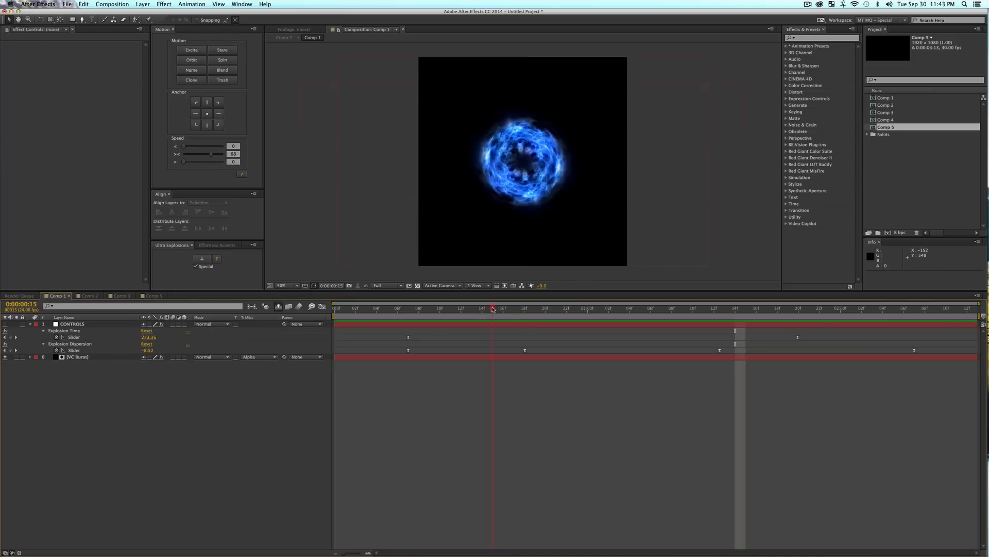